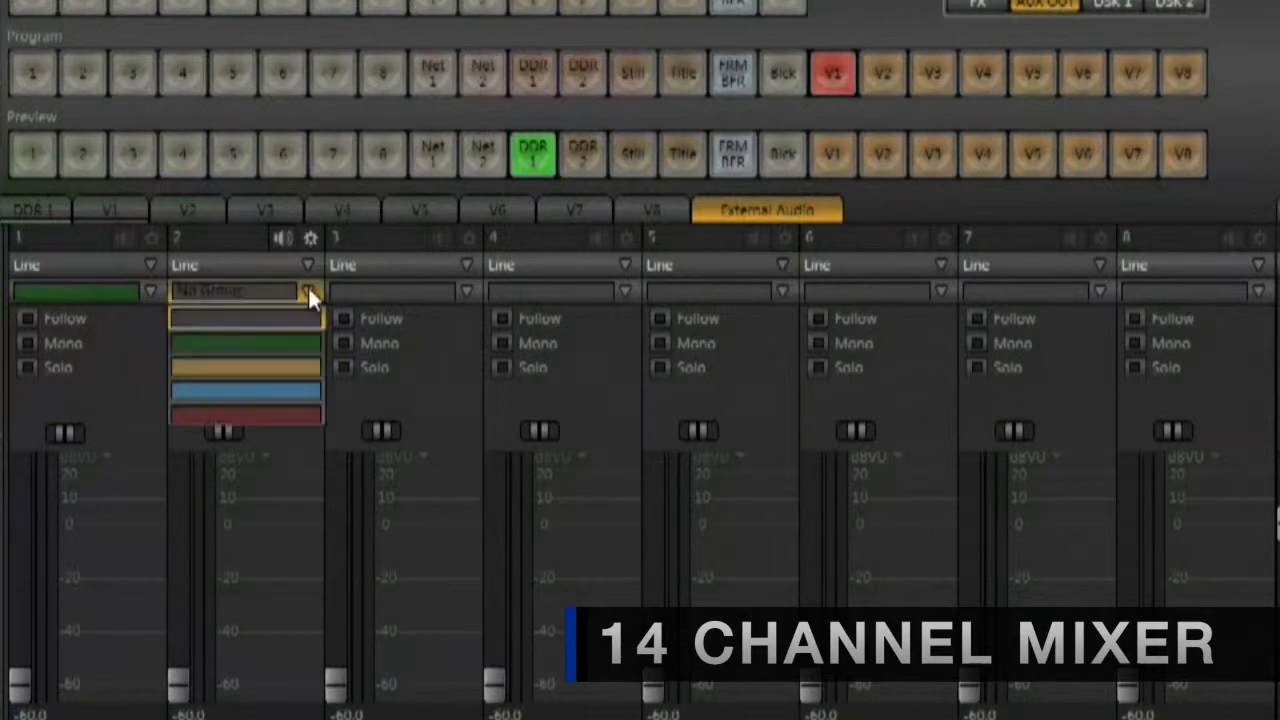
Tag external audio channel 2 with the green colour.
click(467, 291)
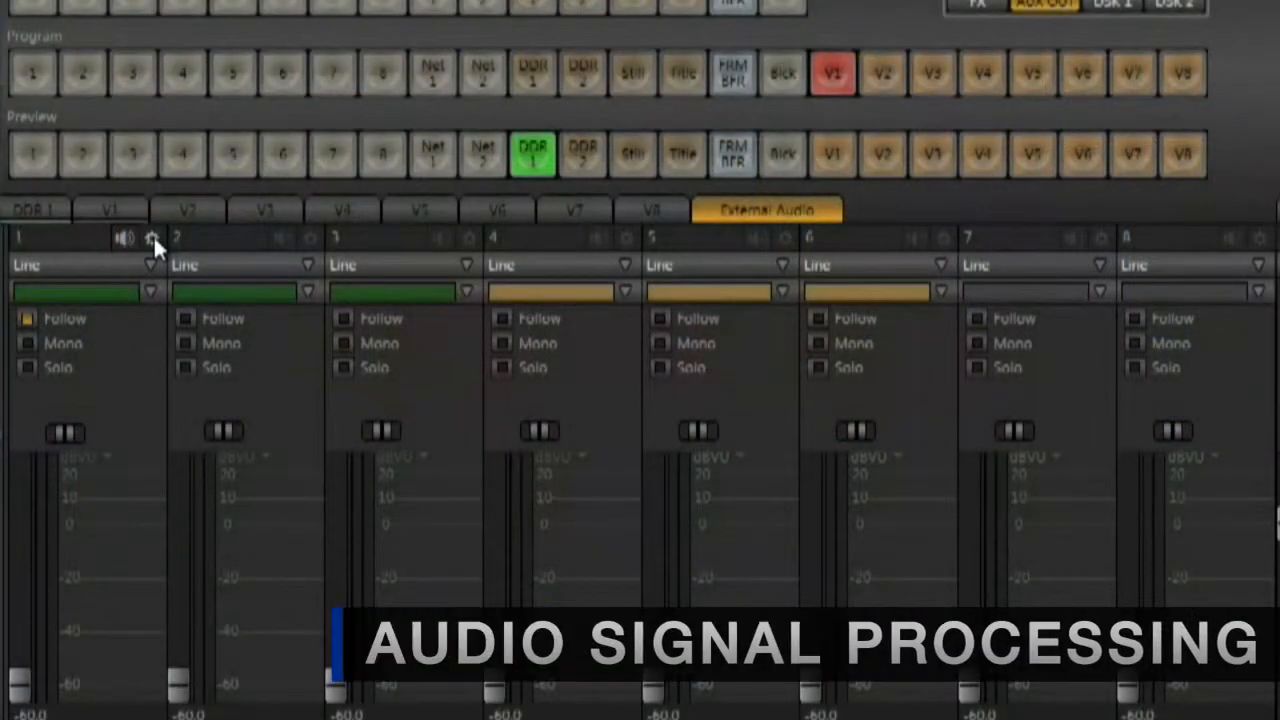
click(152, 238)
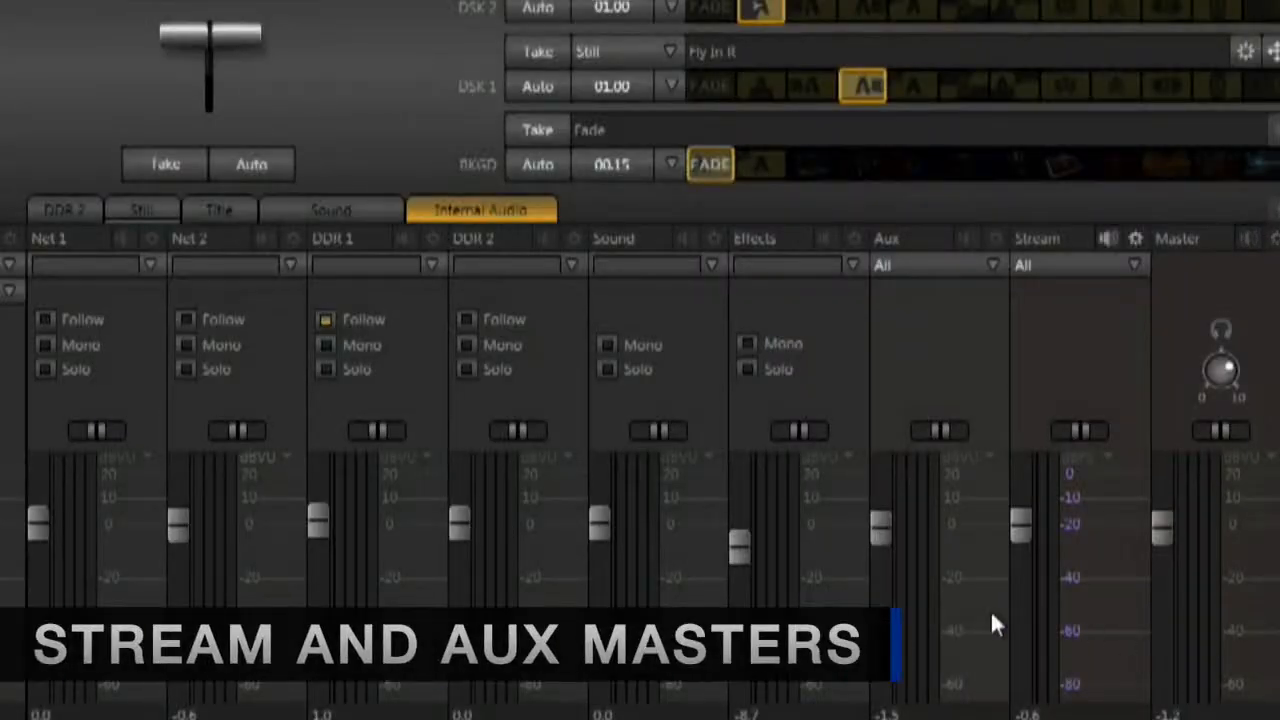
mouse_move(1093, 358)
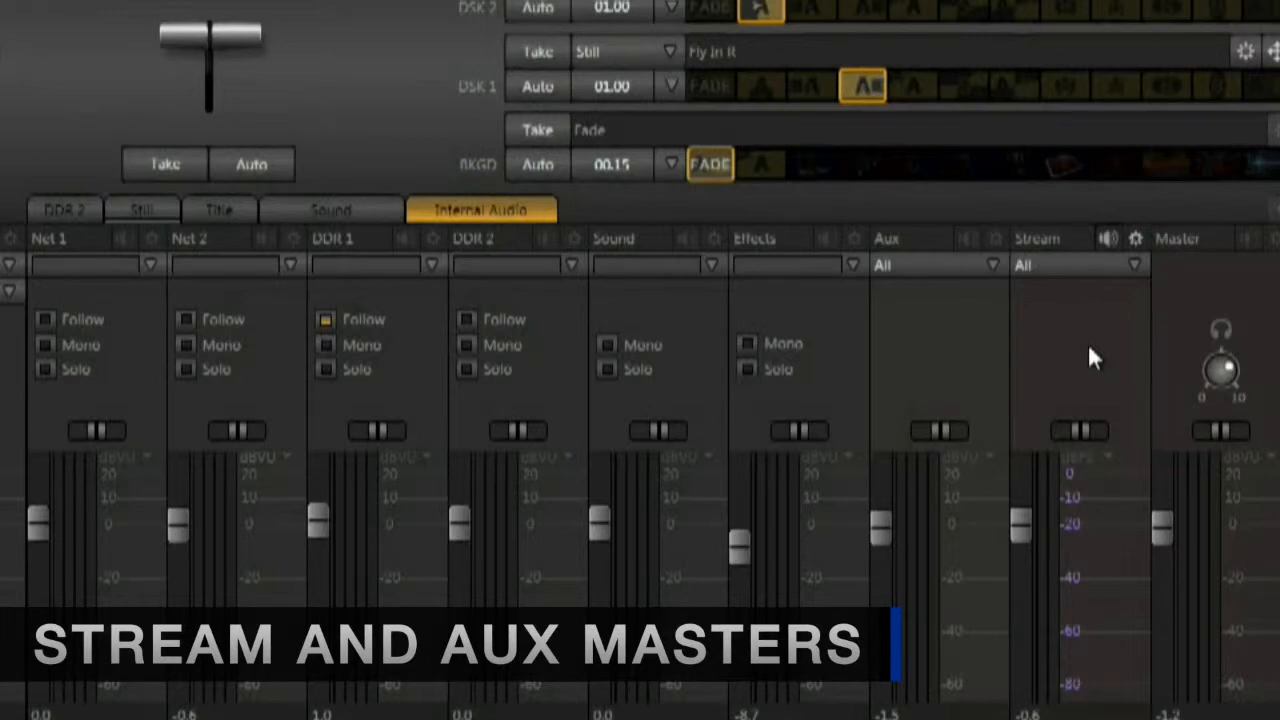
mouse_move(1063, 320)
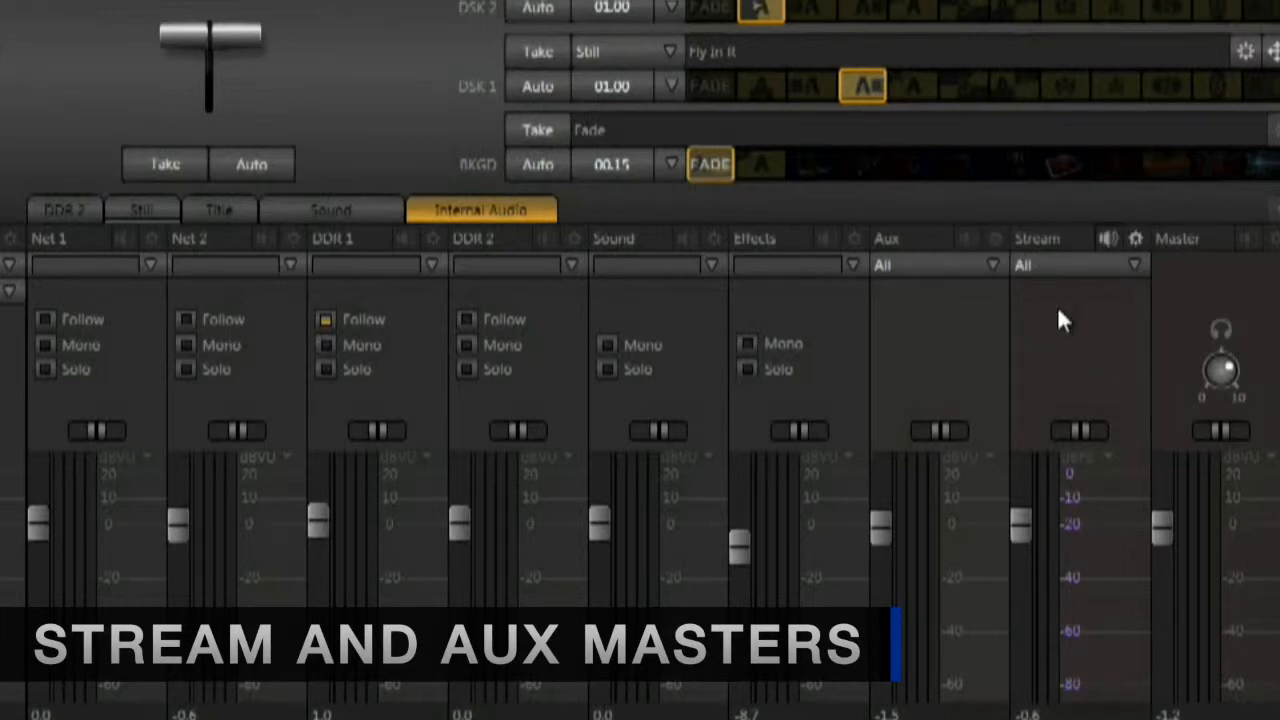